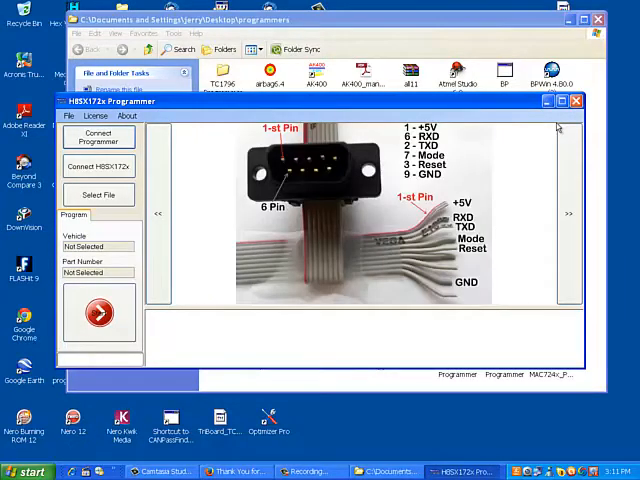
mouse_move(415, 233)
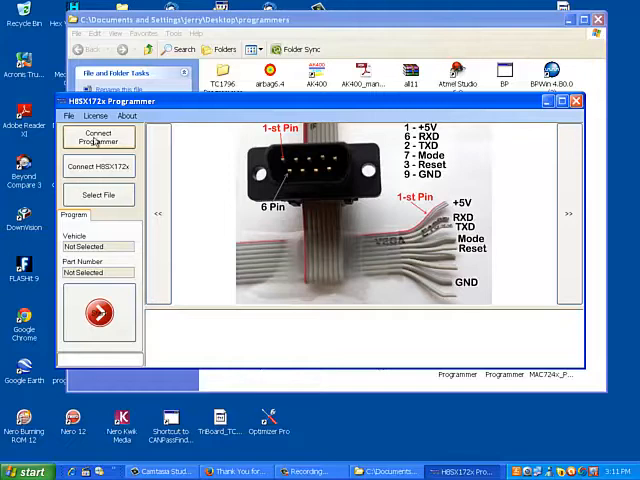
Connect to the ETL Hyper Programmer so its serial number and unregistered notice are logged.
left_click(98, 138)
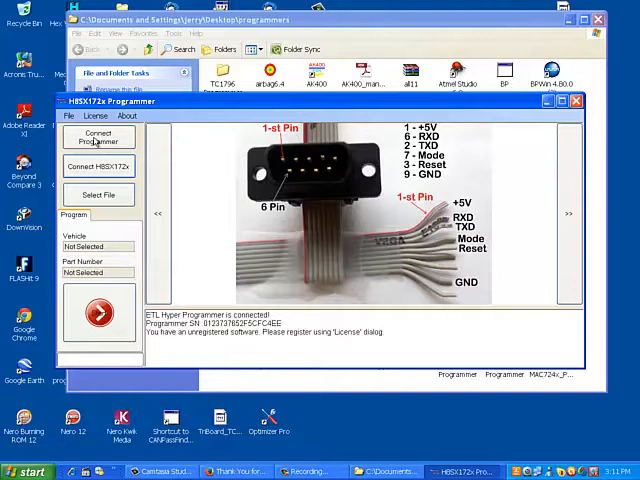
Reconnect twice until the log reports 'Software is active. Programmer is ready to use.'.
left_click(98, 138)
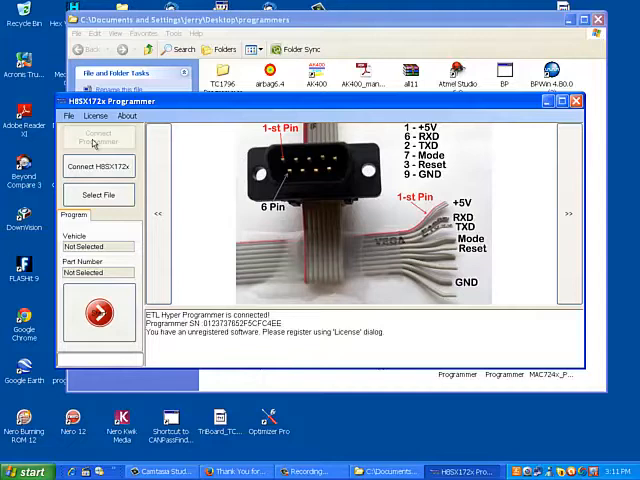
left_click(98, 137)
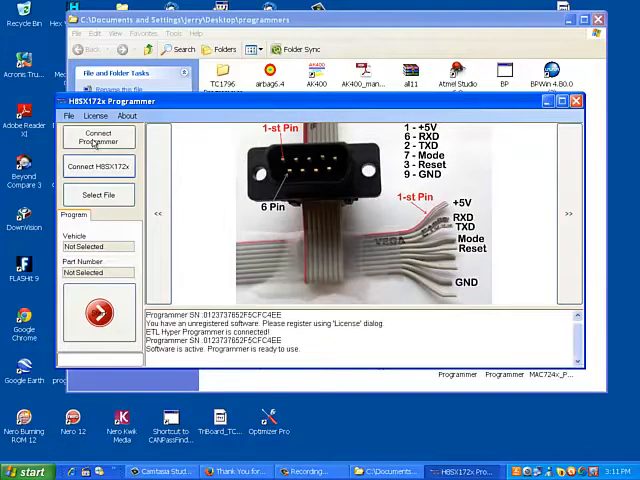